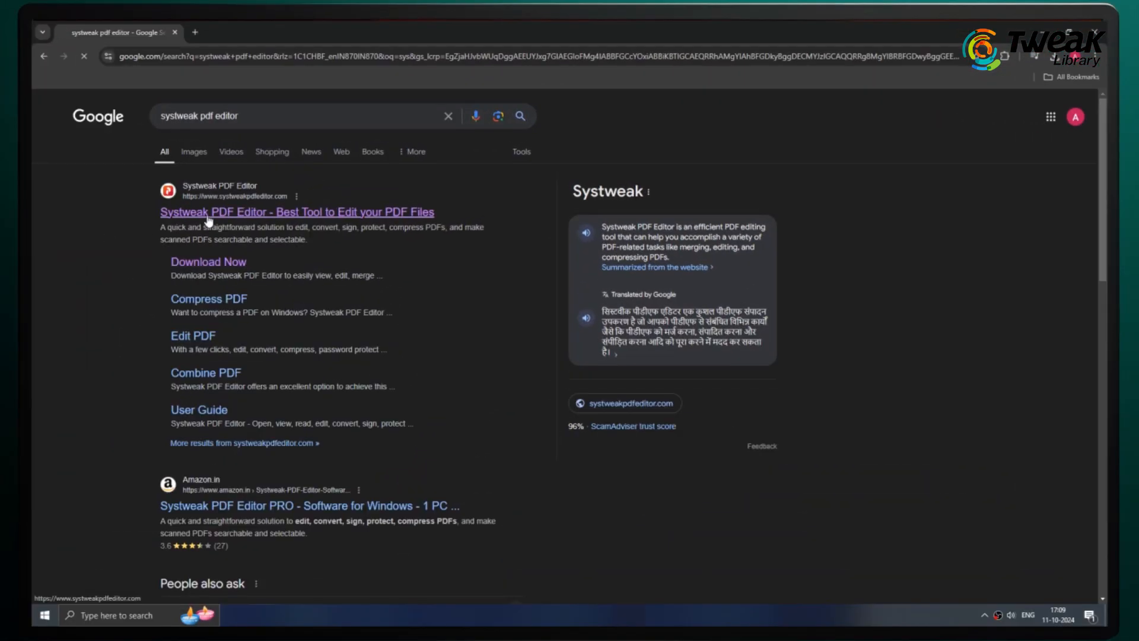
# Step: Follow the official Systweak PDF Editor result from the Google search
pyautogui.click(296, 211)
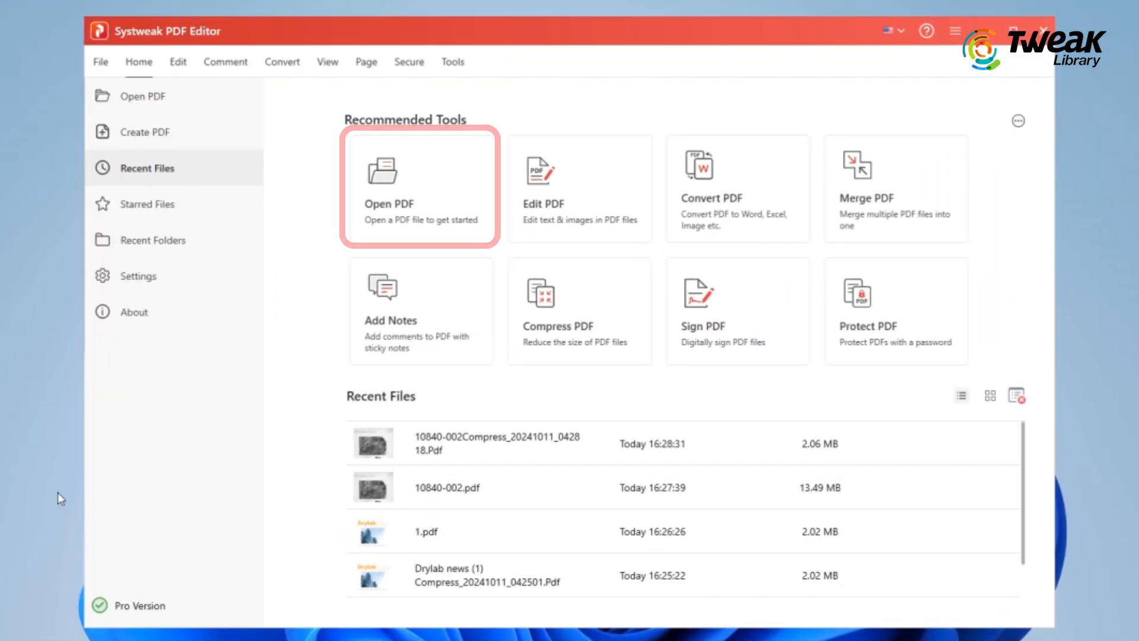
# Step: Load the 13.49 MB 10840-002.pdf from the Desktop into the editor
pyautogui.click(419, 188)
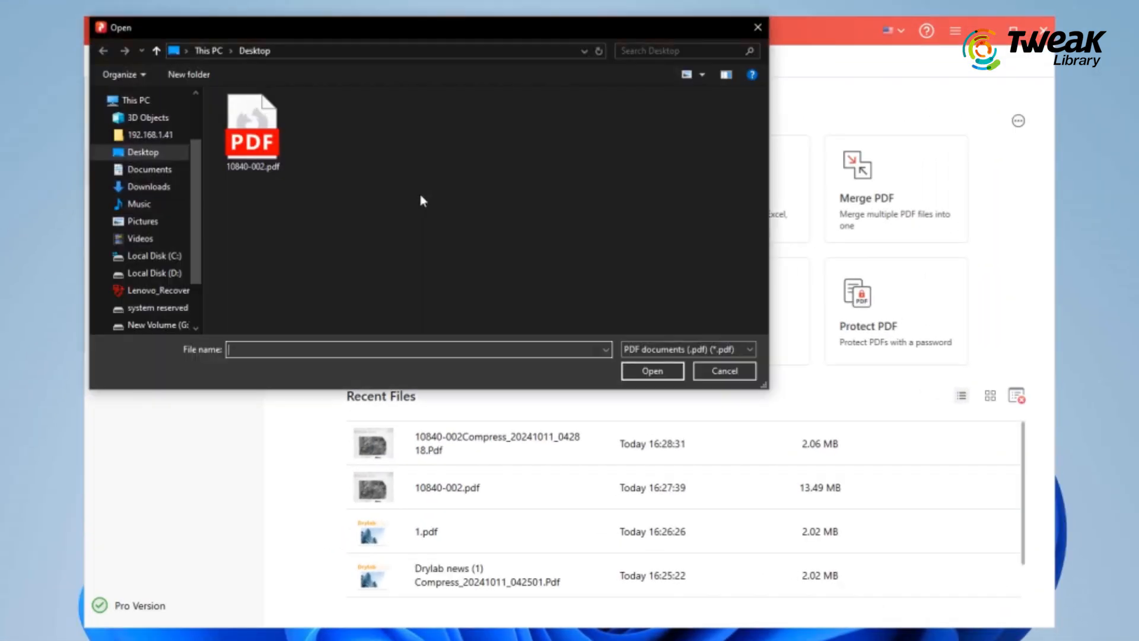
pyautogui.click(251, 130)
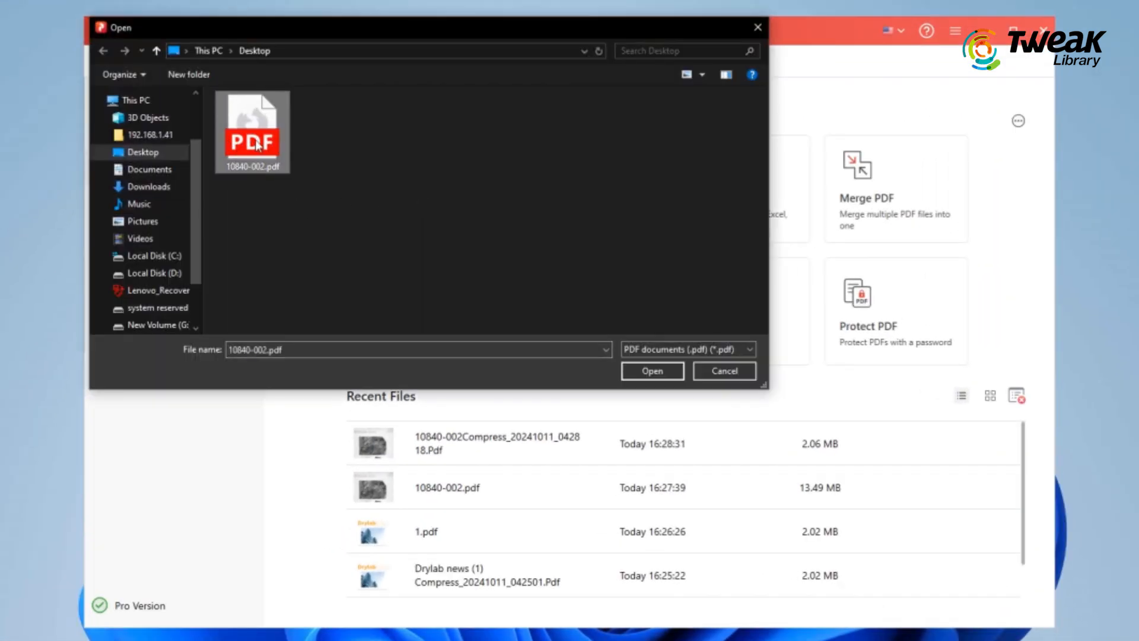
pyautogui.click(651, 370)
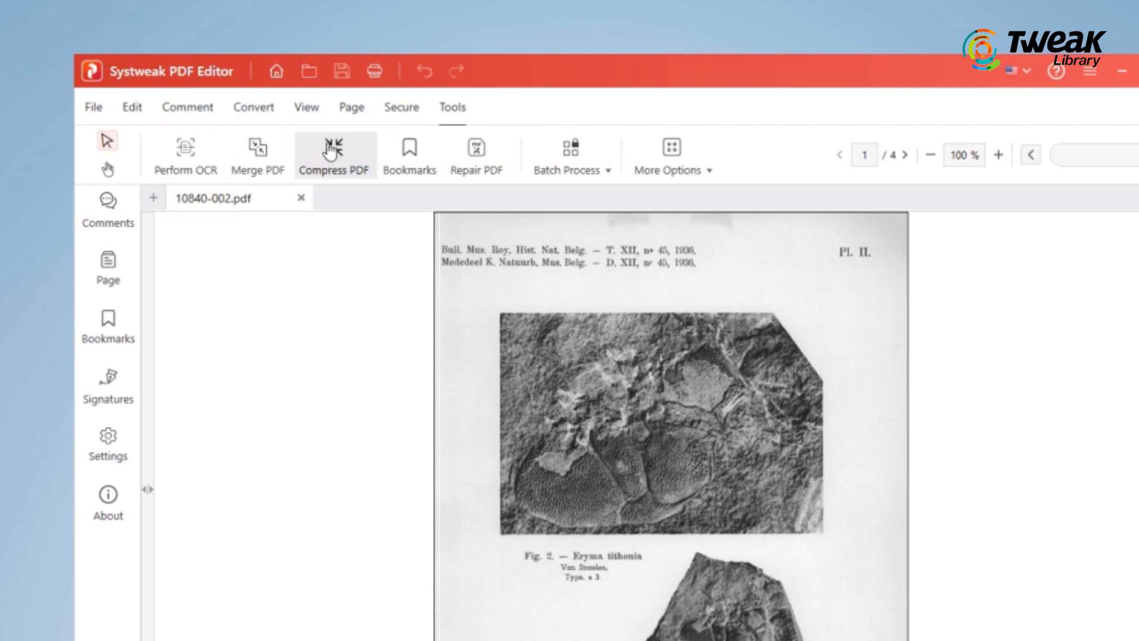
# Step: Run Compress PDF on 10840-002 with Low Compression, reducing 13.49 MB to 2.06 MB
pyautogui.click(333, 155)
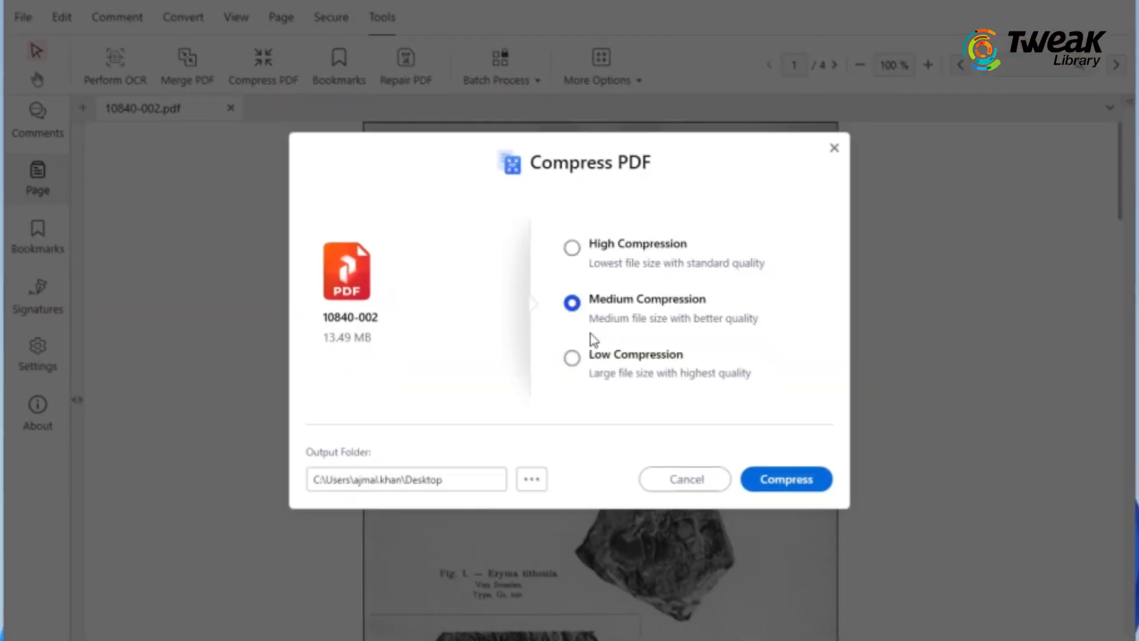
pyautogui.click(572, 358)
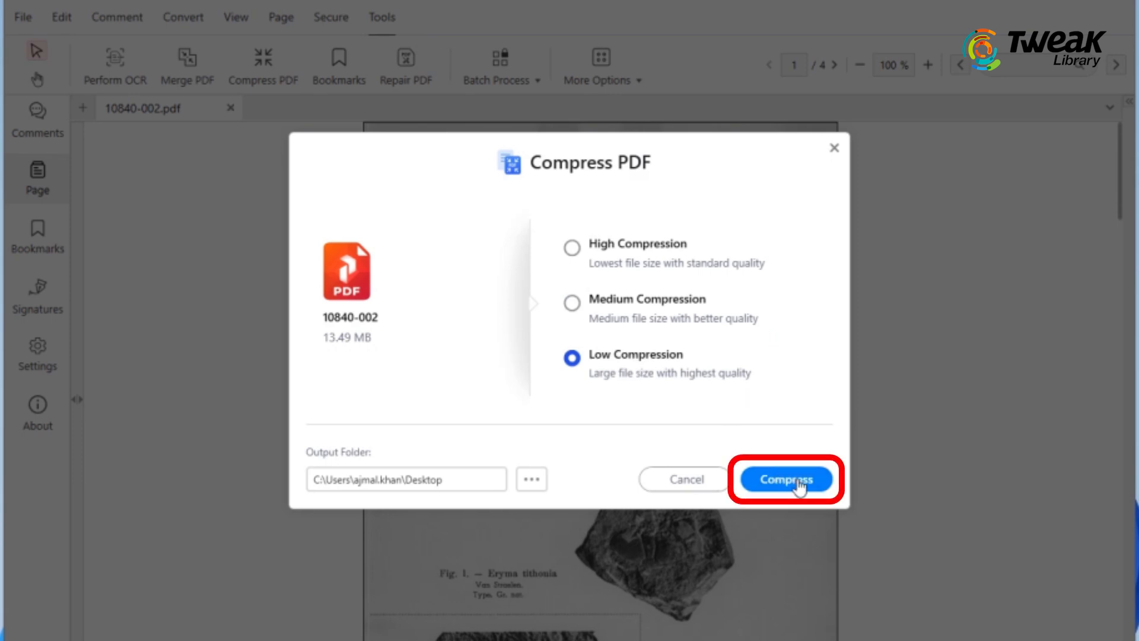
pyautogui.click(785, 478)
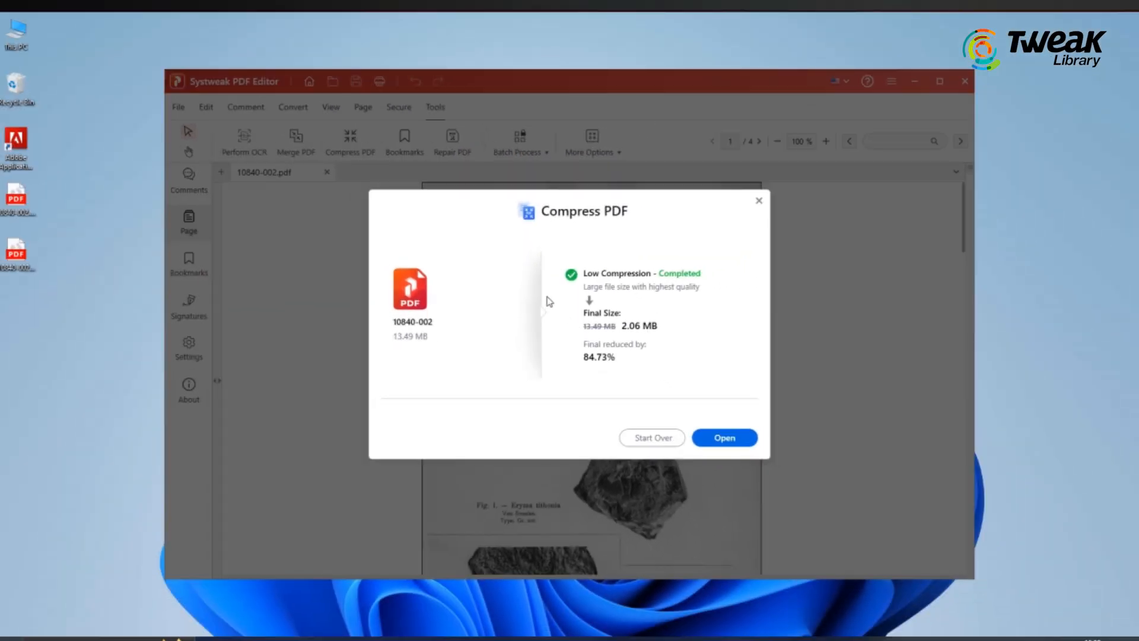
# Step: Load the compressed 2.06 MB copy in its own tab and view page 2 of 4
pyautogui.click(724, 438)
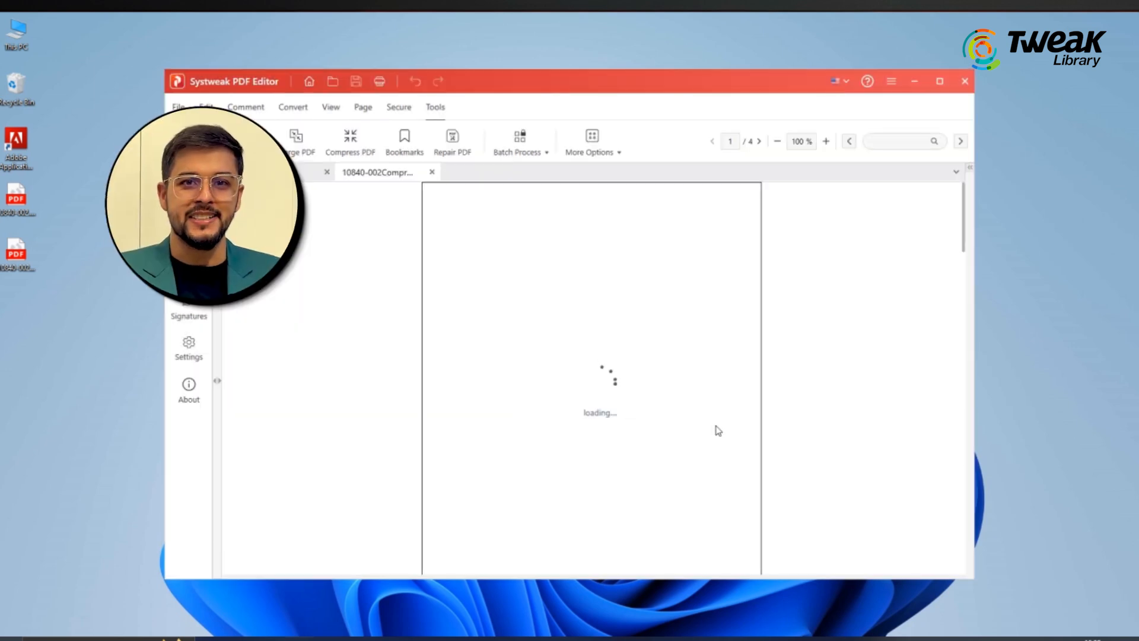
pyautogui.click(759, 141)
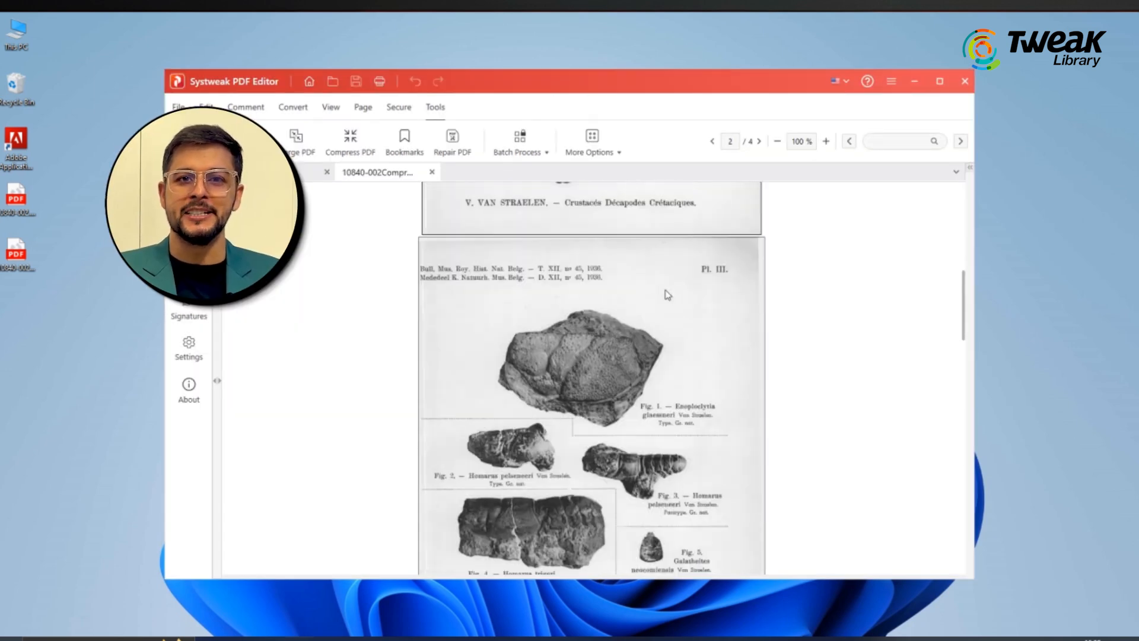